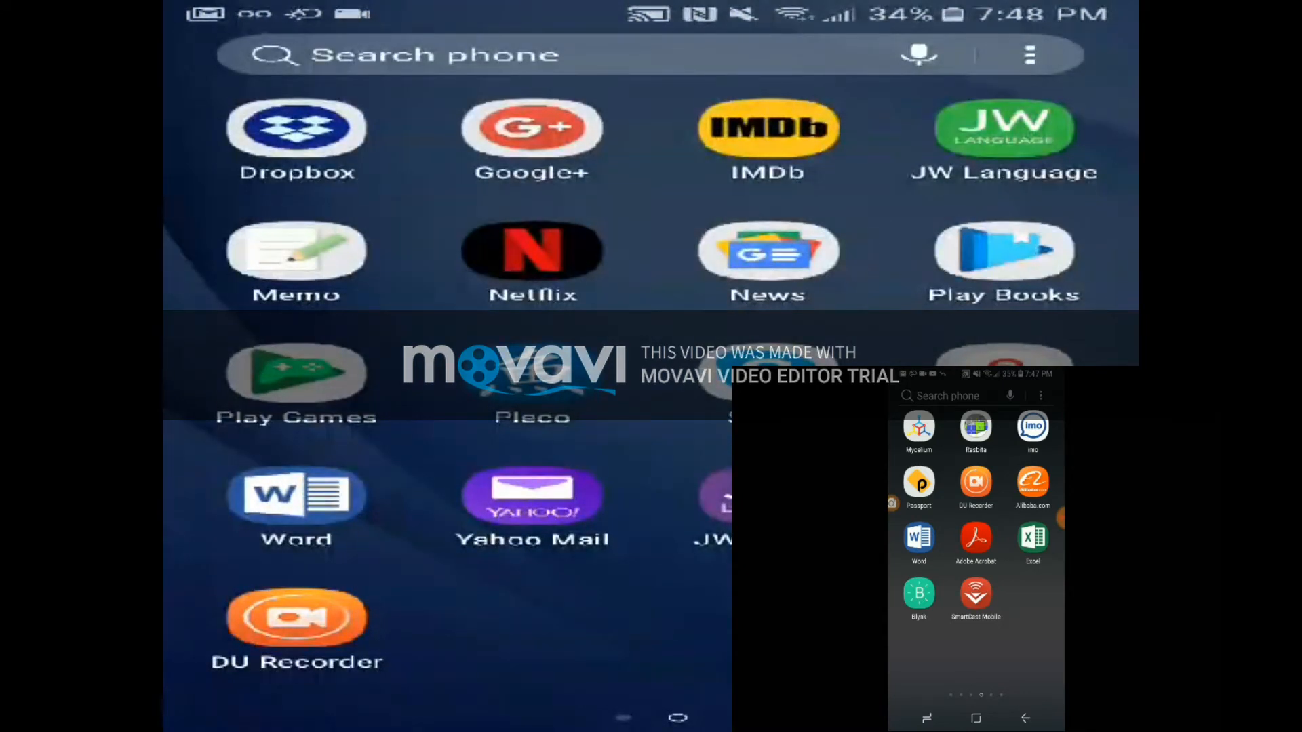
# From All Contacts, open the $5000.25 wallet and start a Send Money transfer
pyautogui.hscroll(-3)
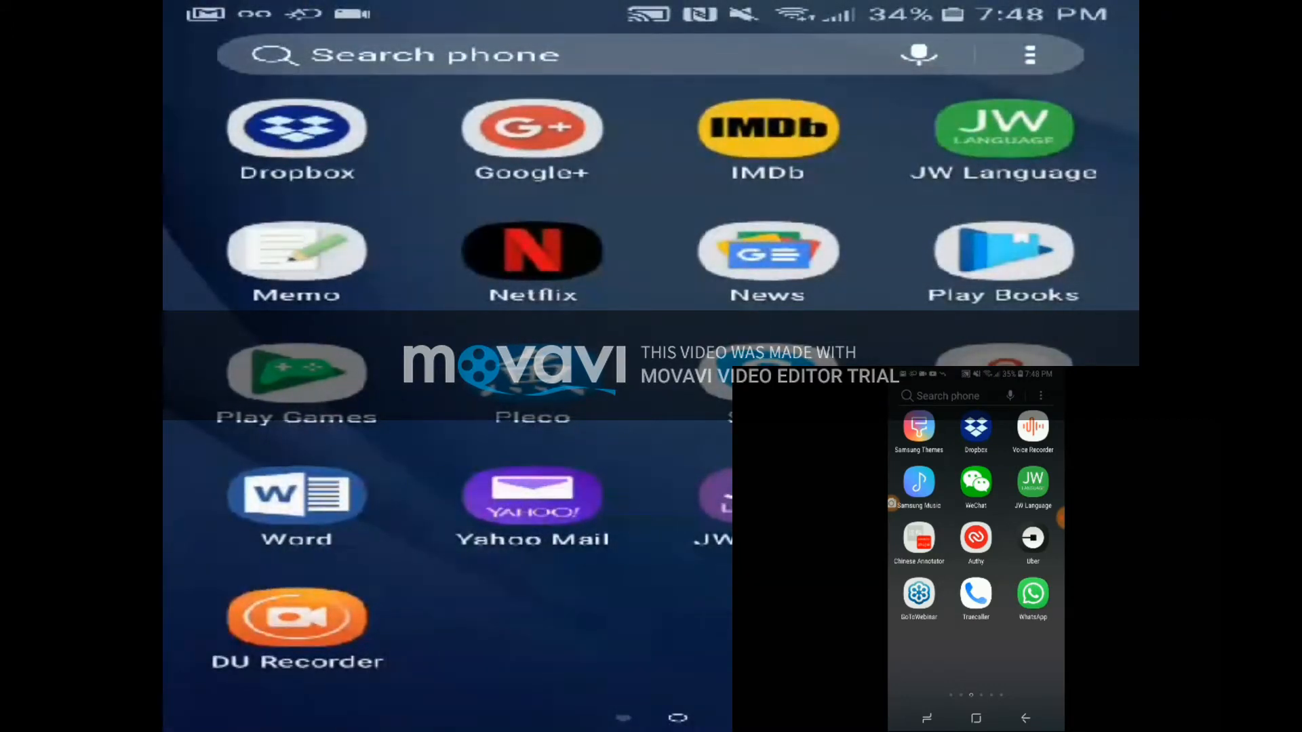
pyautogui.hscroll(-3)
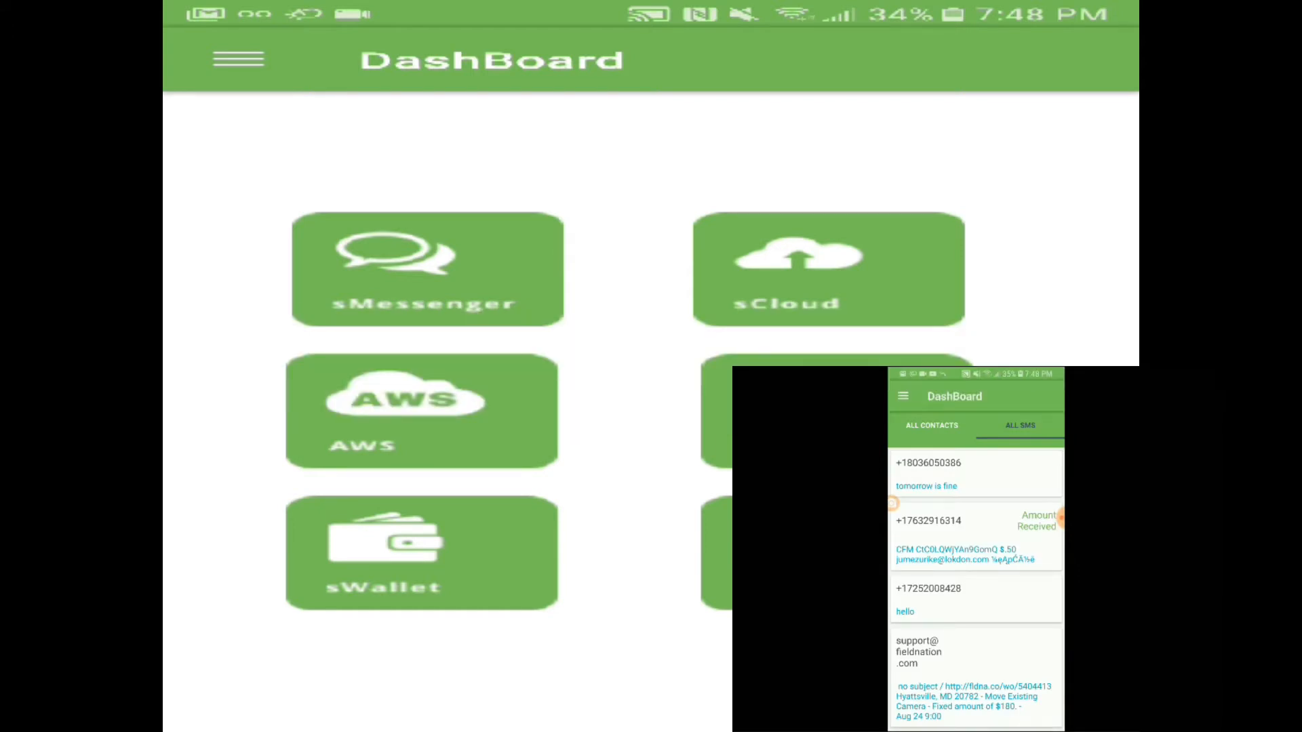
pyautogui.click(931, 426)
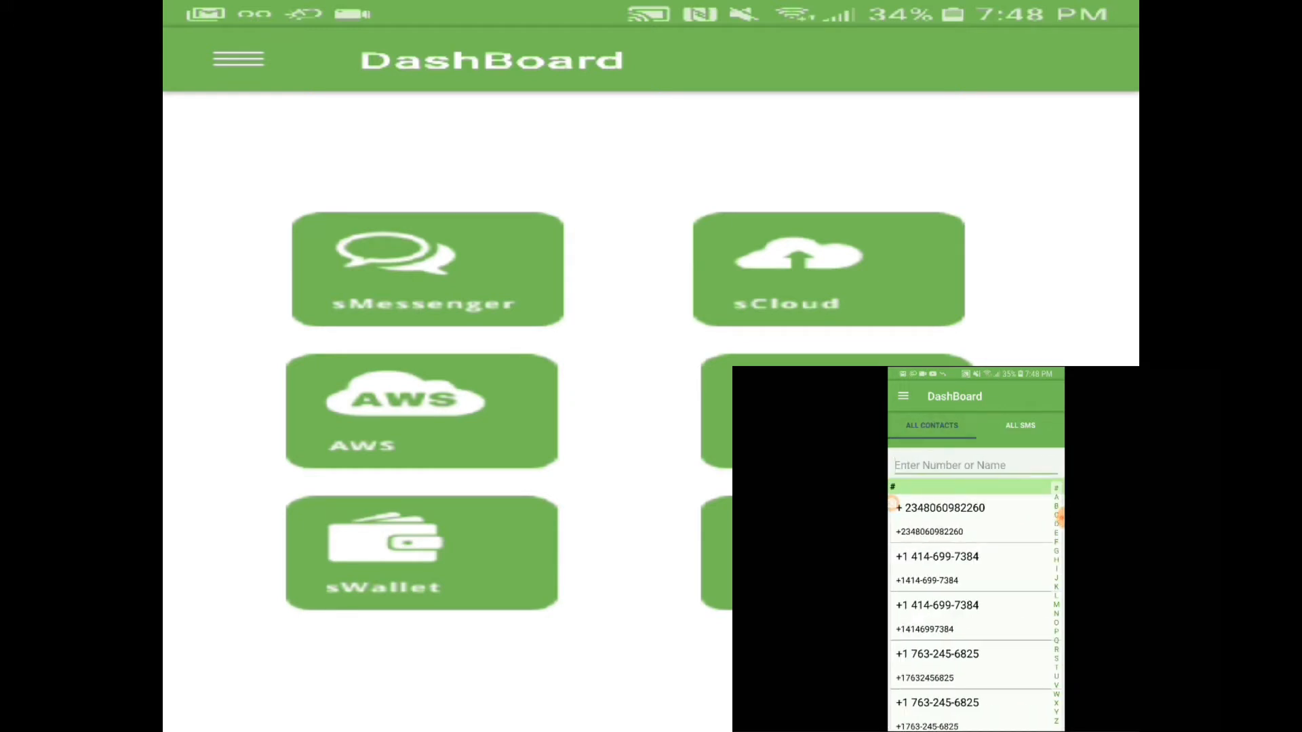
pyautogui.click(903, 397)
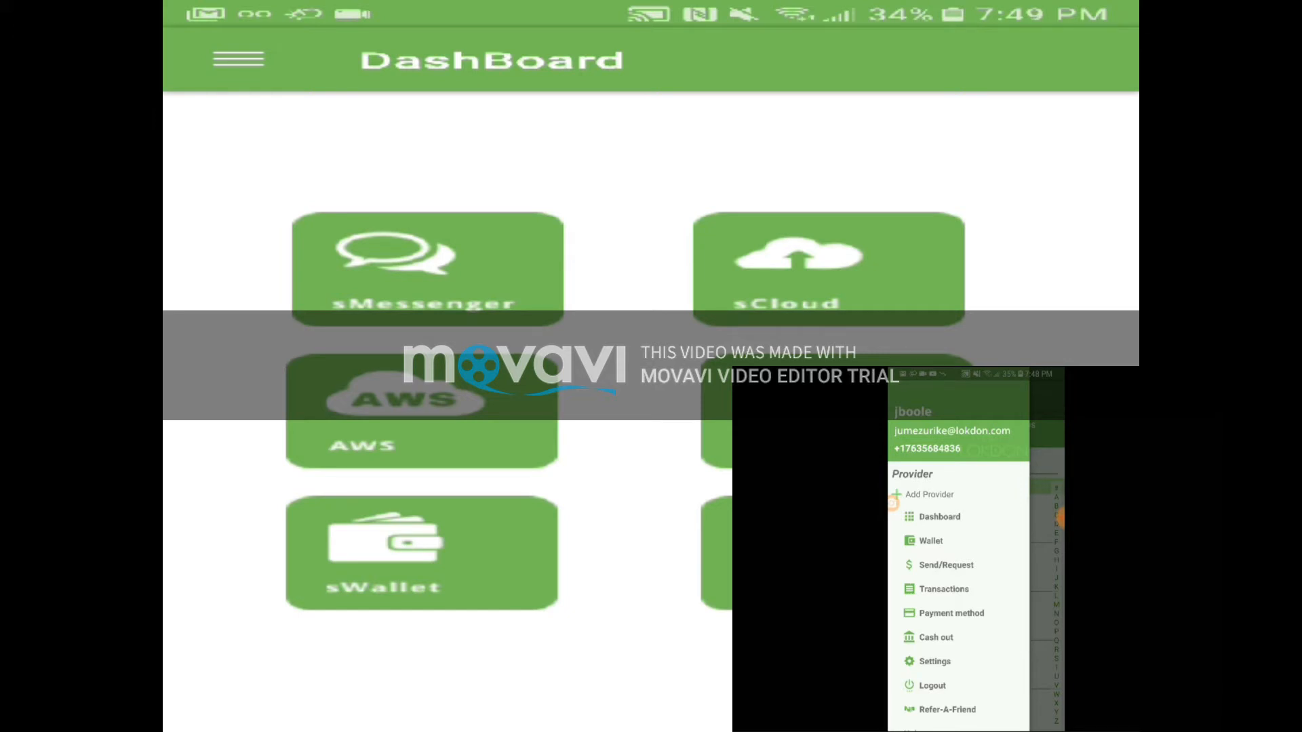
pyautogui.click(931, 541)
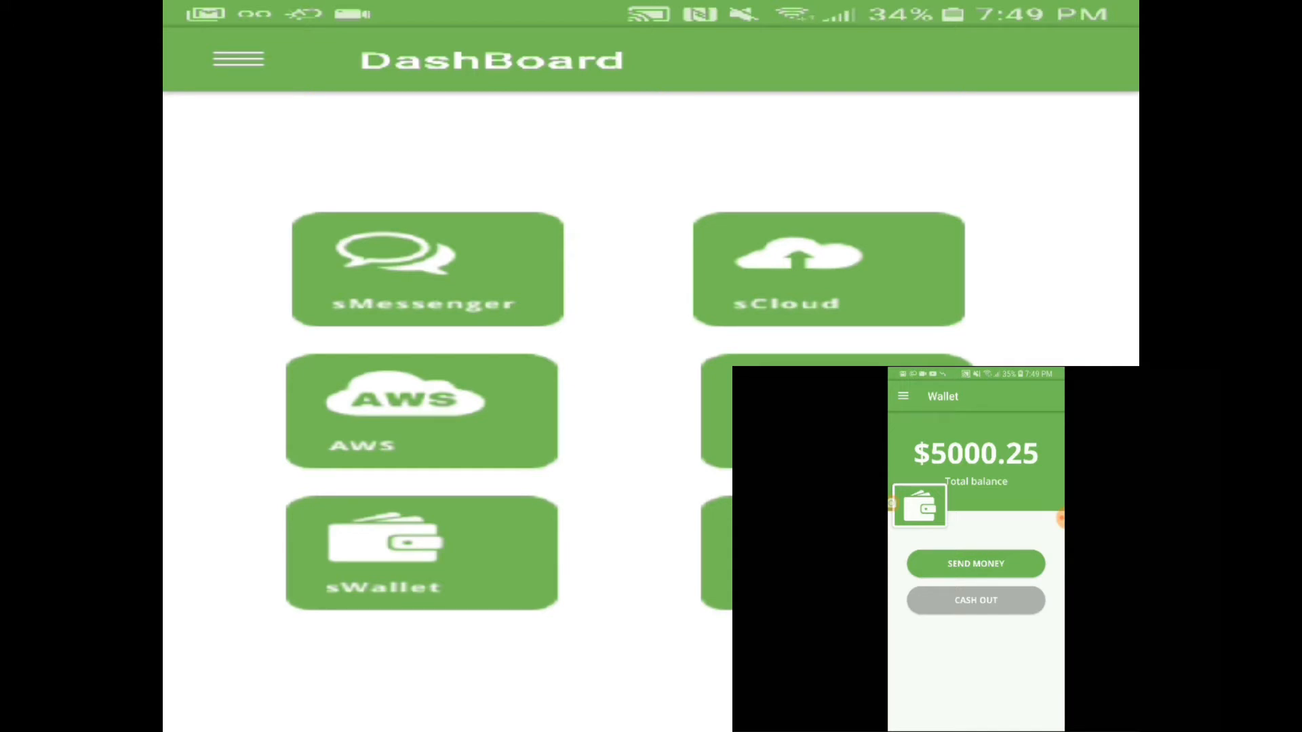
pyautogui.click(976, 564)
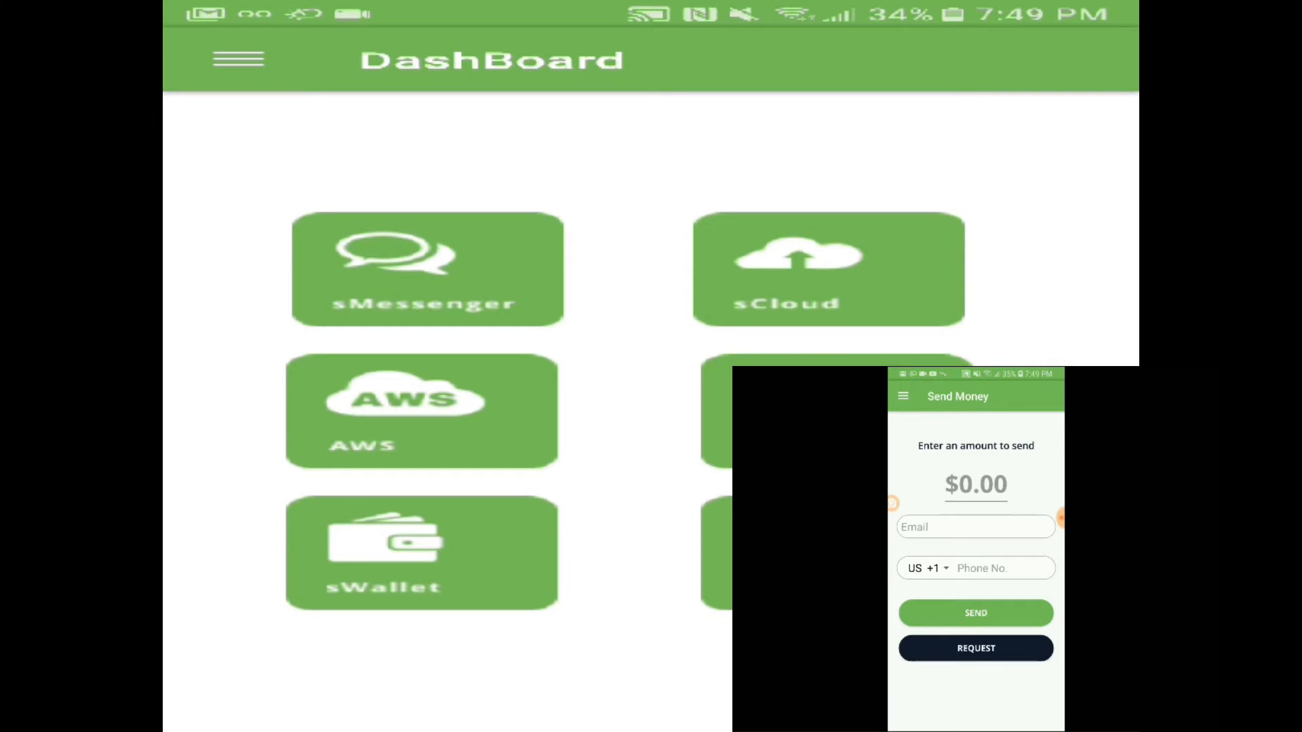
# Enter a $2000 amount with the recipient's email and phone, and send it
pyautogui.click(976, 485)
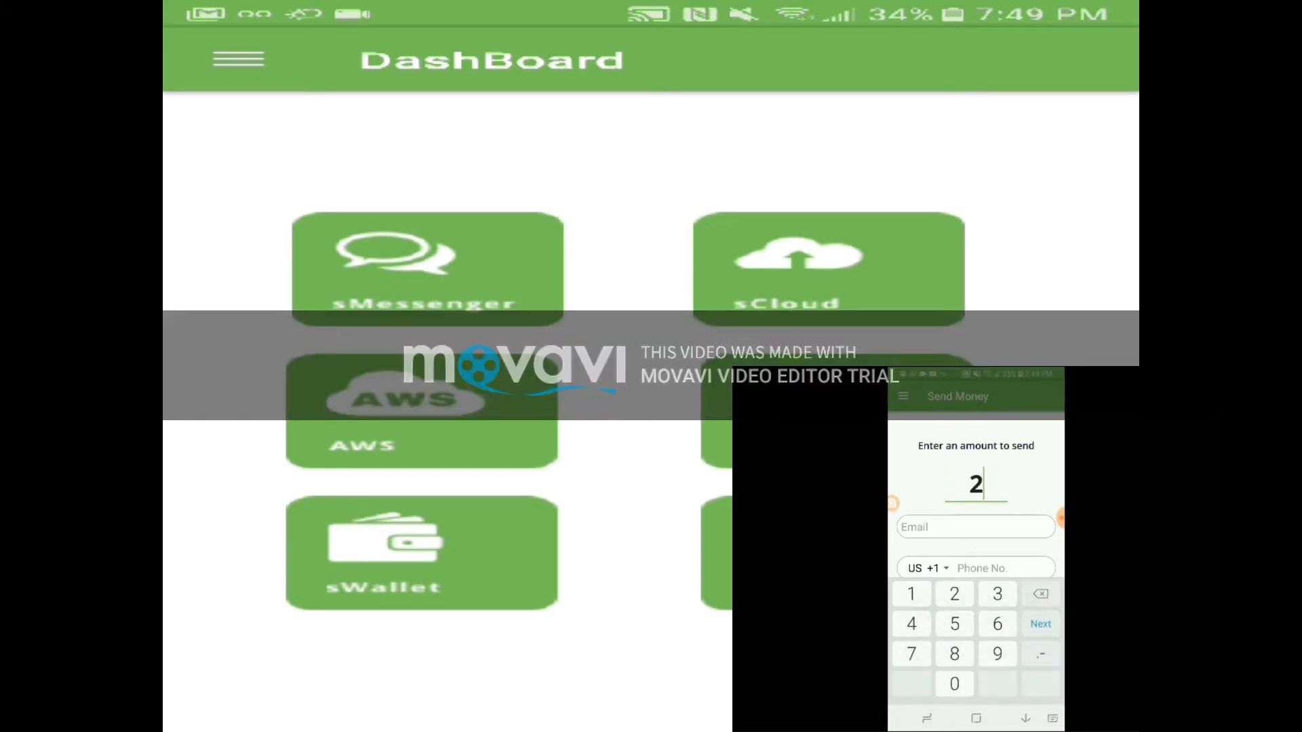
pyautogui.write('000')
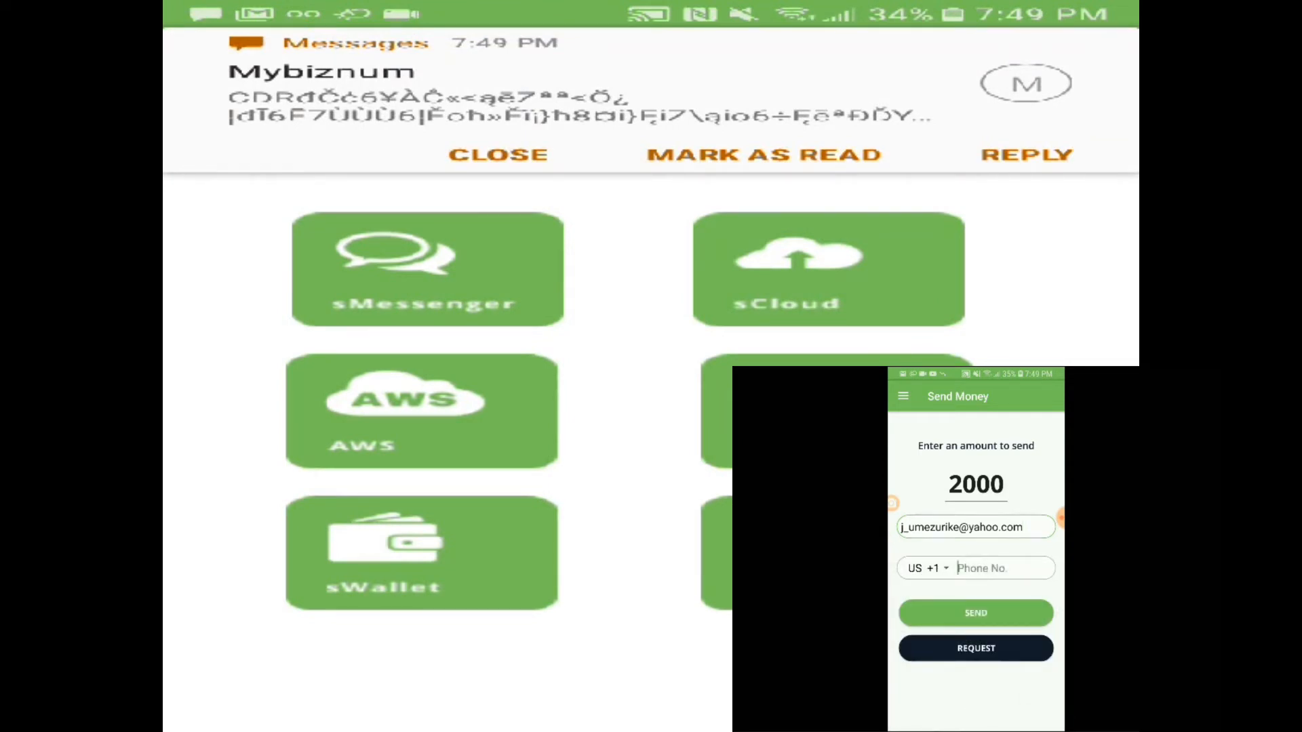
pyautogui.write('763) 291-6314')
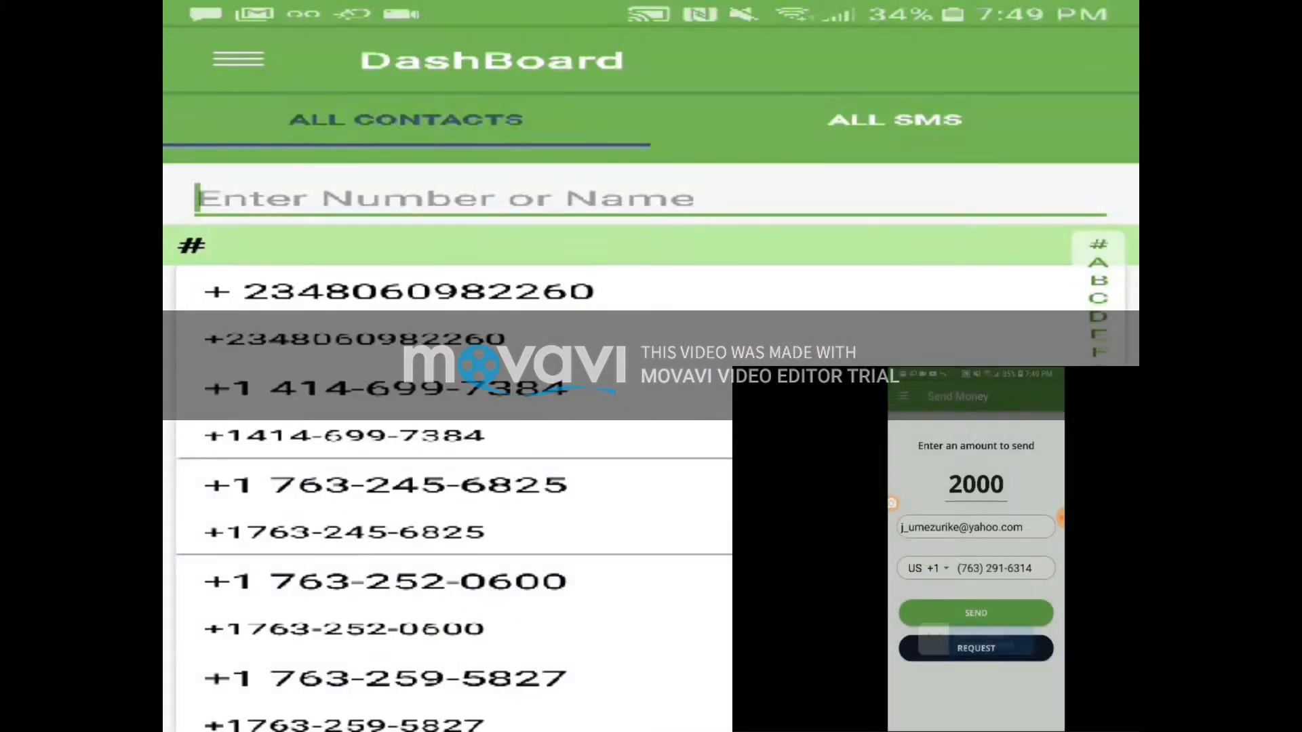
pyautogui.click(897, 120)
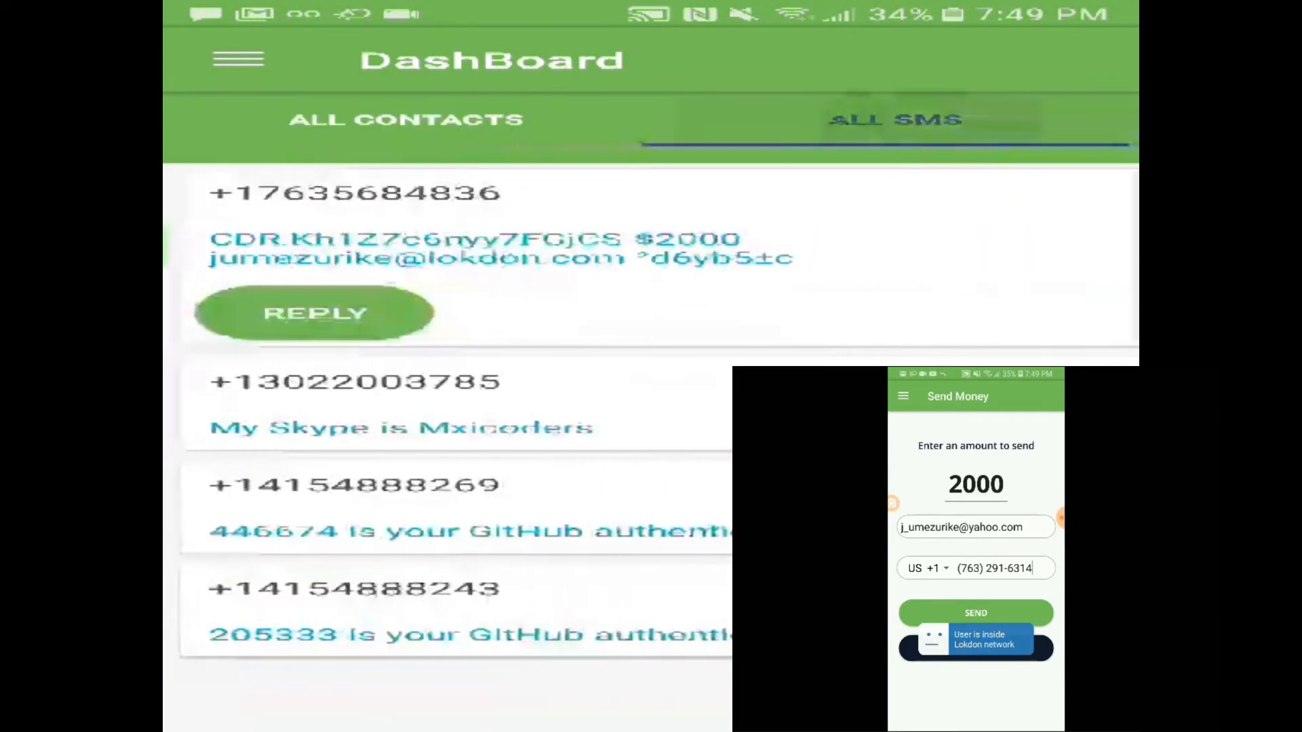
# Return to the DashBoard ALL SMS list to await the $2000 ACK message
pyautogui.click(976, 613)
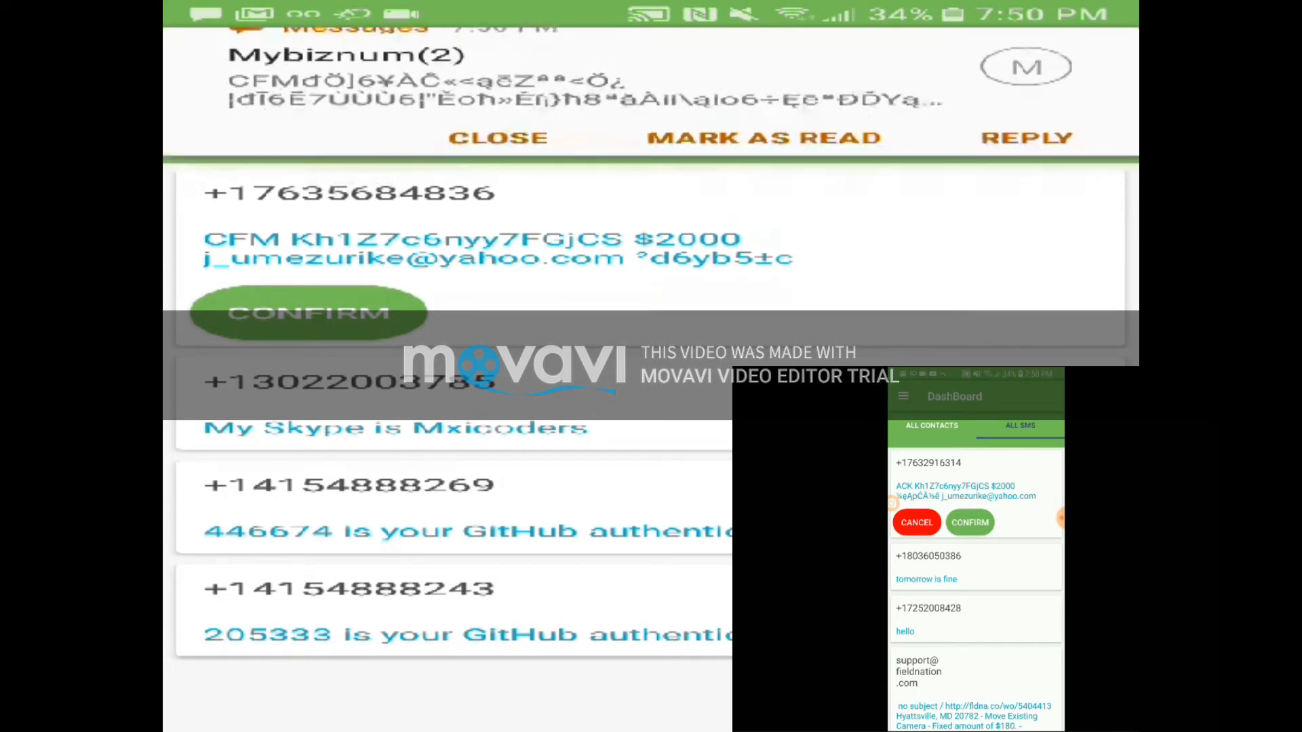
# Confirm the $2000 ACK message, then open the navigation menu
pyautogui.click(969, 523)
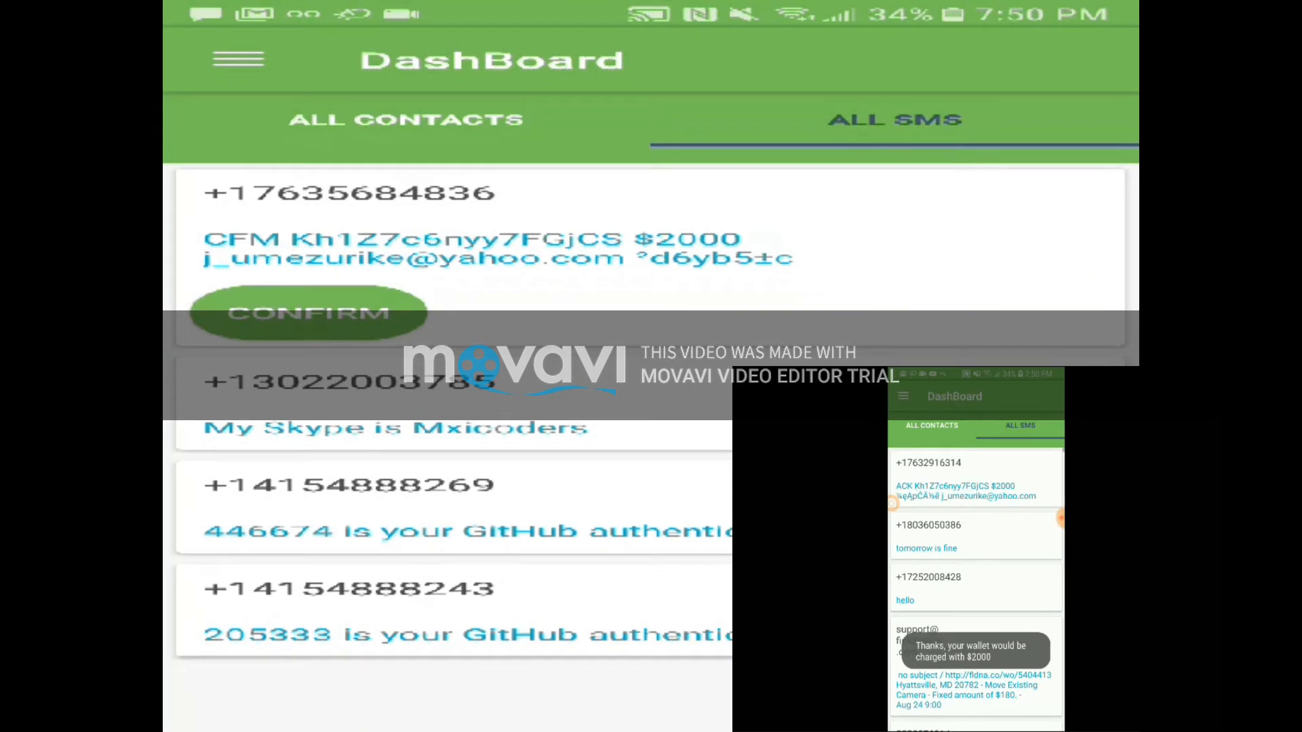
pyautogui.click(307, 313)
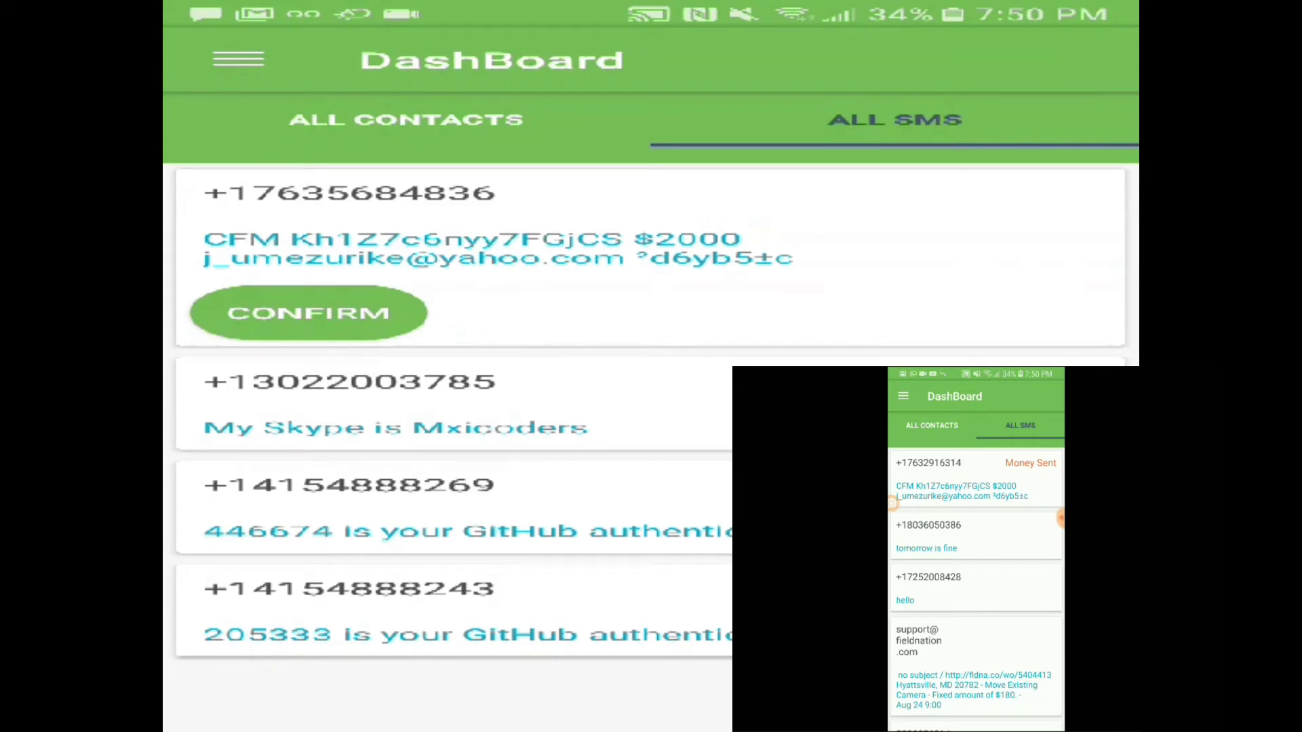
pyautogui.click(307, 314)
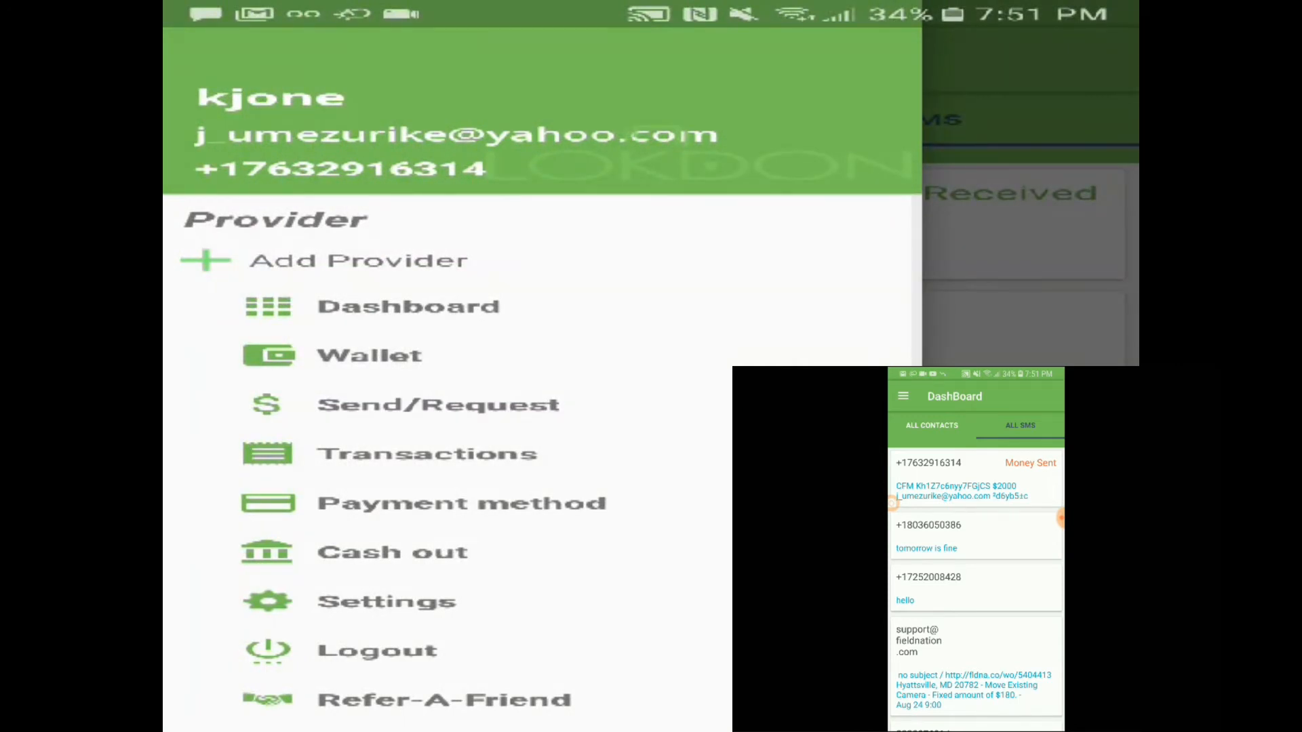
# Open Transactions and scroll to the Kh1Z7c6nyy7FGjCS entry's status details
pyautogui.click(426, 453)
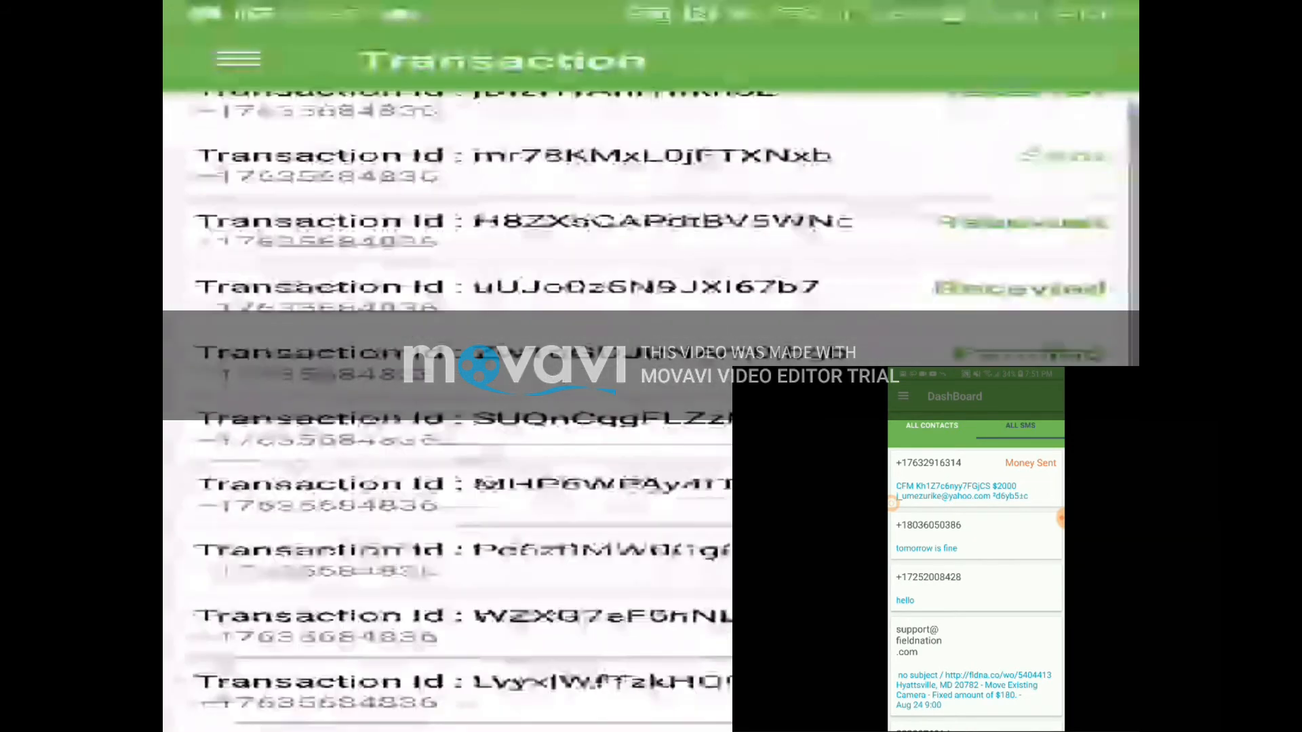
pyautogui.scroll(-3)
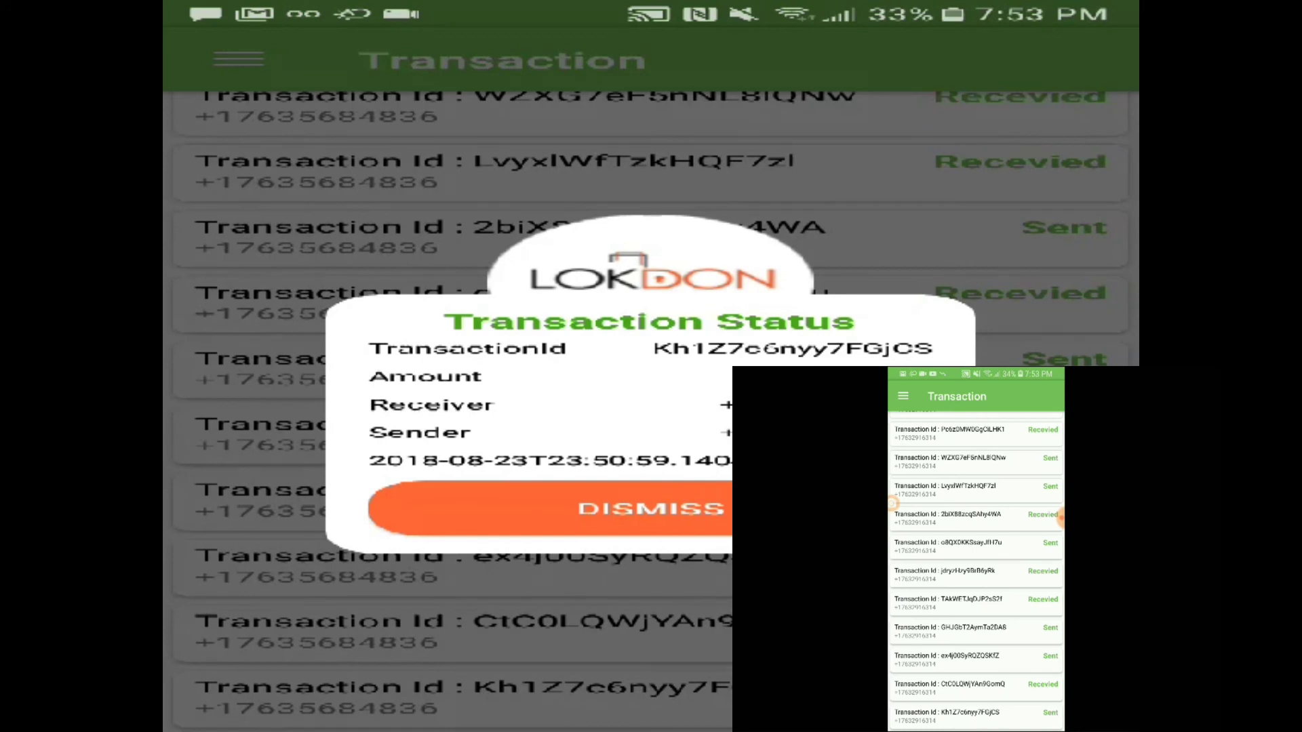
# Open the Lokdon number's thread of encrypted transfer texts in Samsung Messages
pyautogui.click(903, 397)
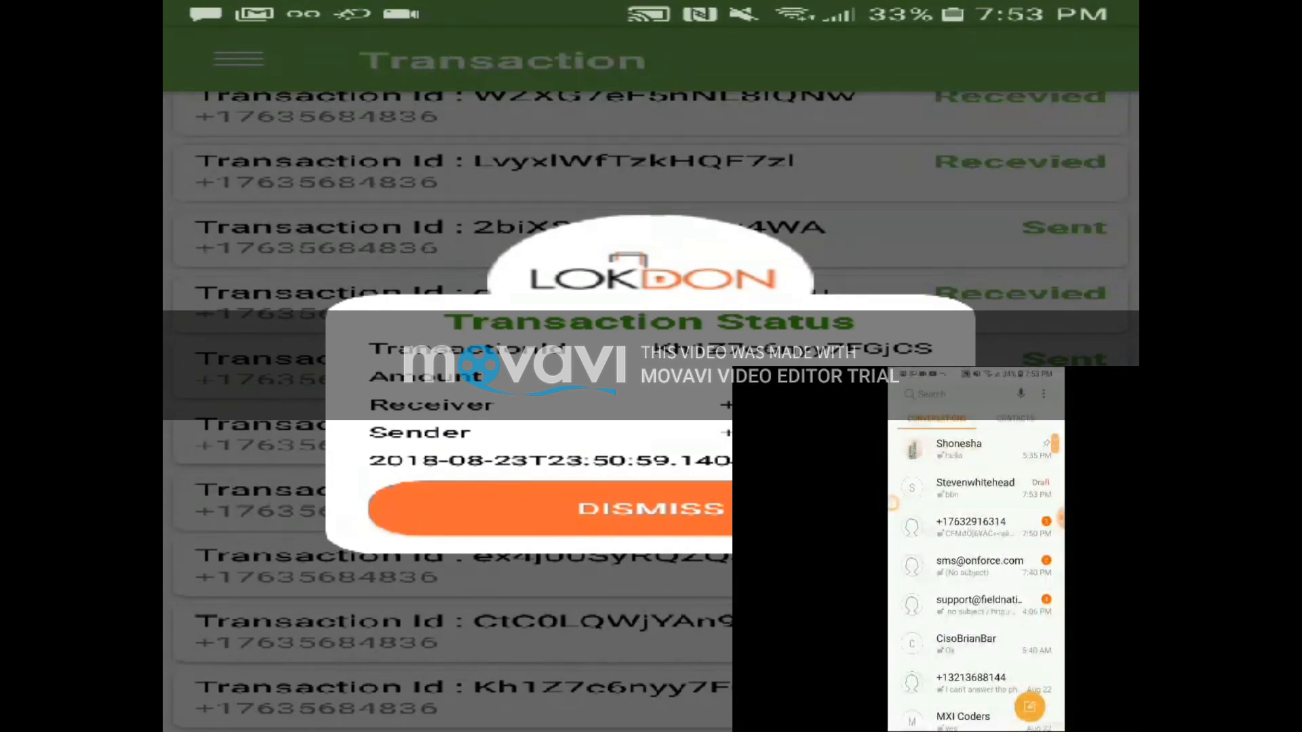
pyautogui.click(970, 526)
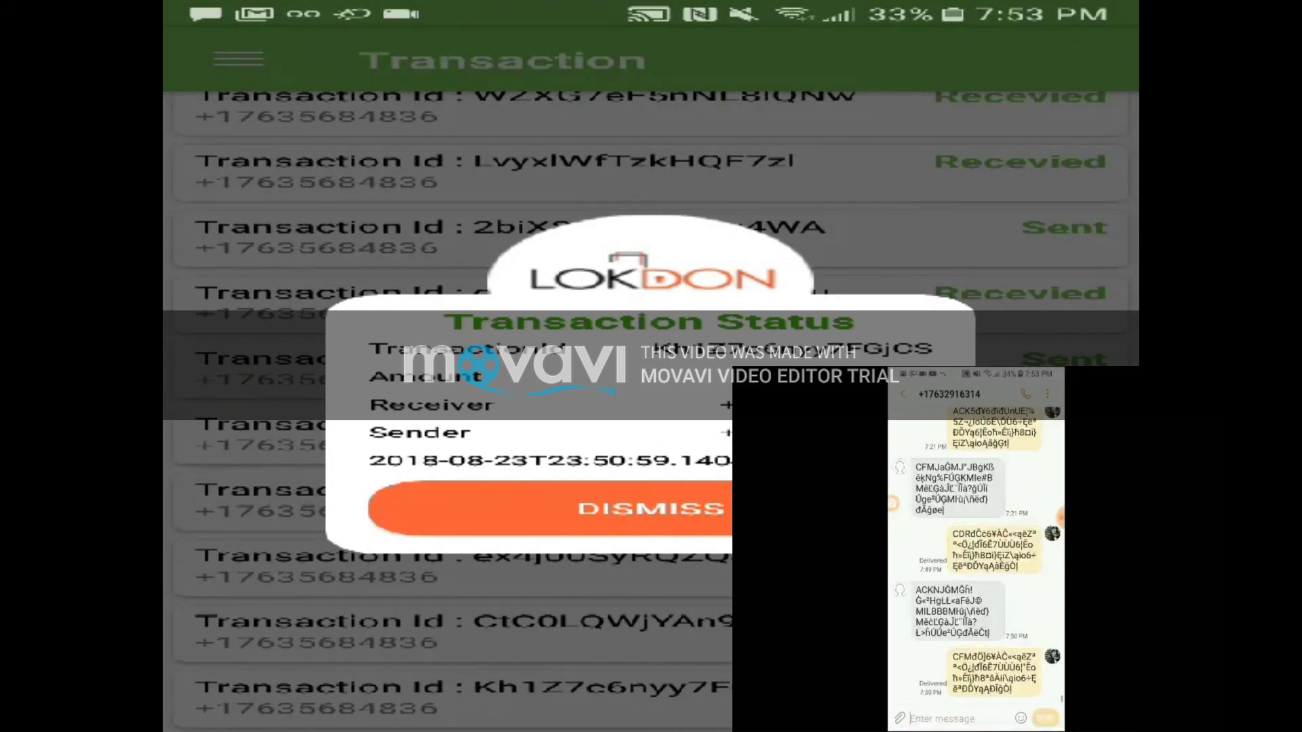